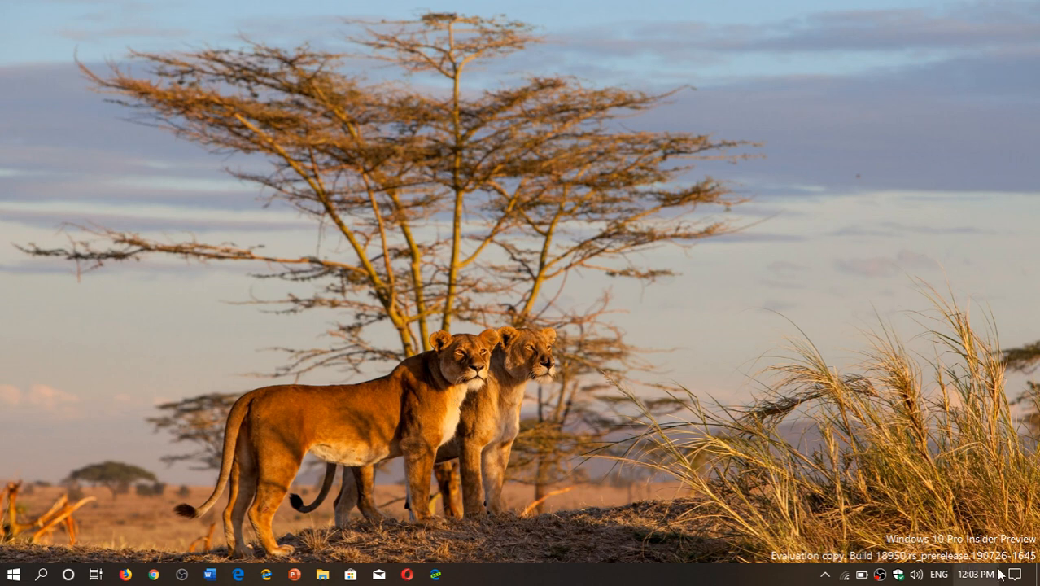
- Capture a rectangular screen snip around the two lionesses via Action Center's Screen snip
left_click(1015, 572)
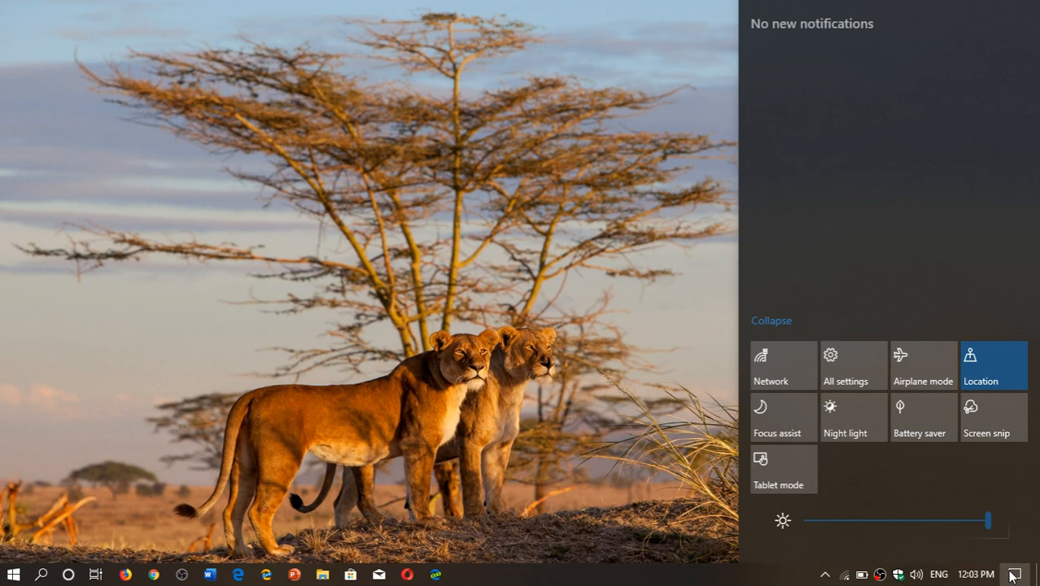
left_click(993, 416)
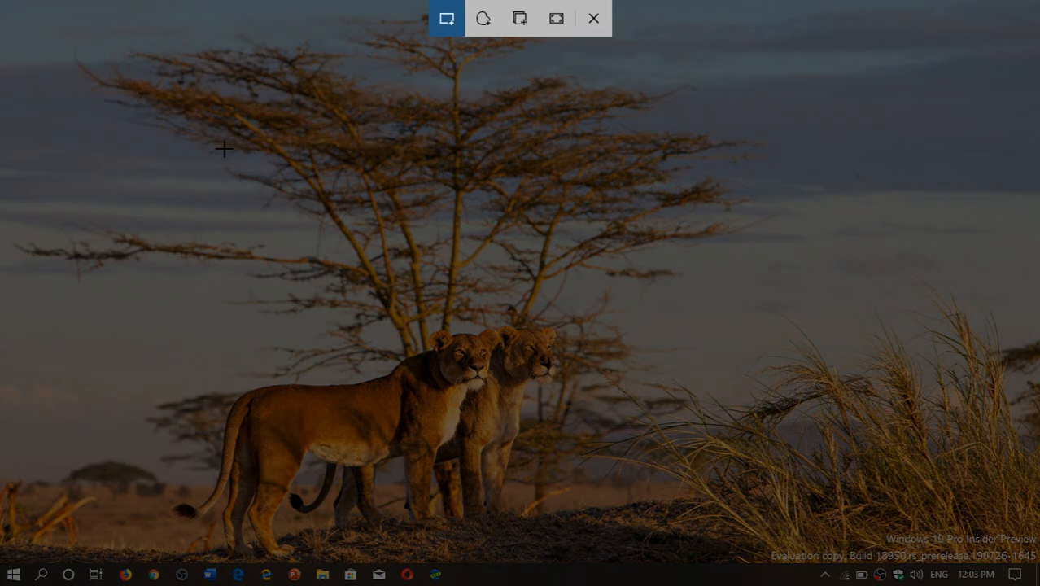
left_click(595, 18)
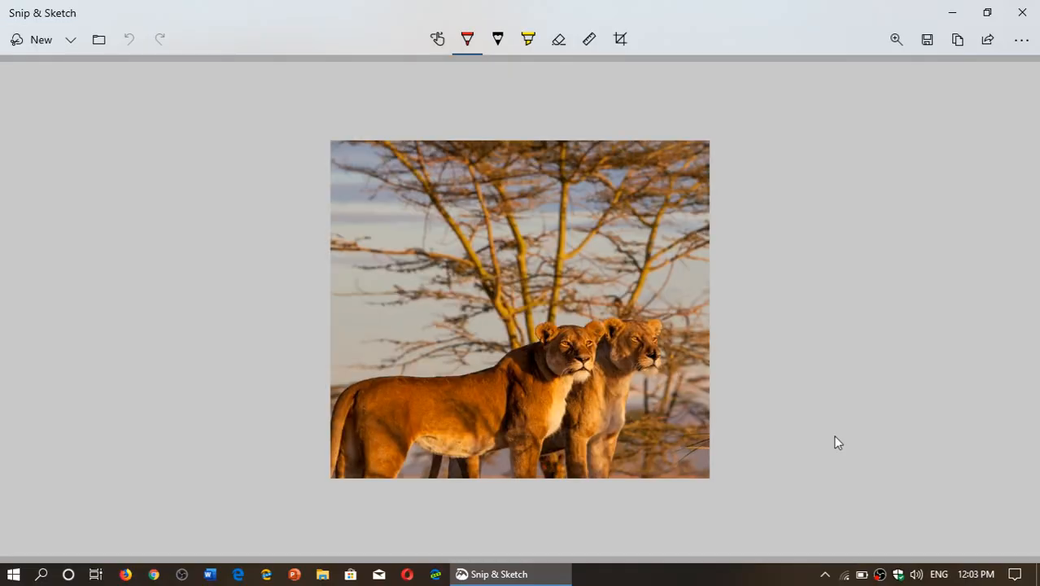
mouse_move(957, 186)
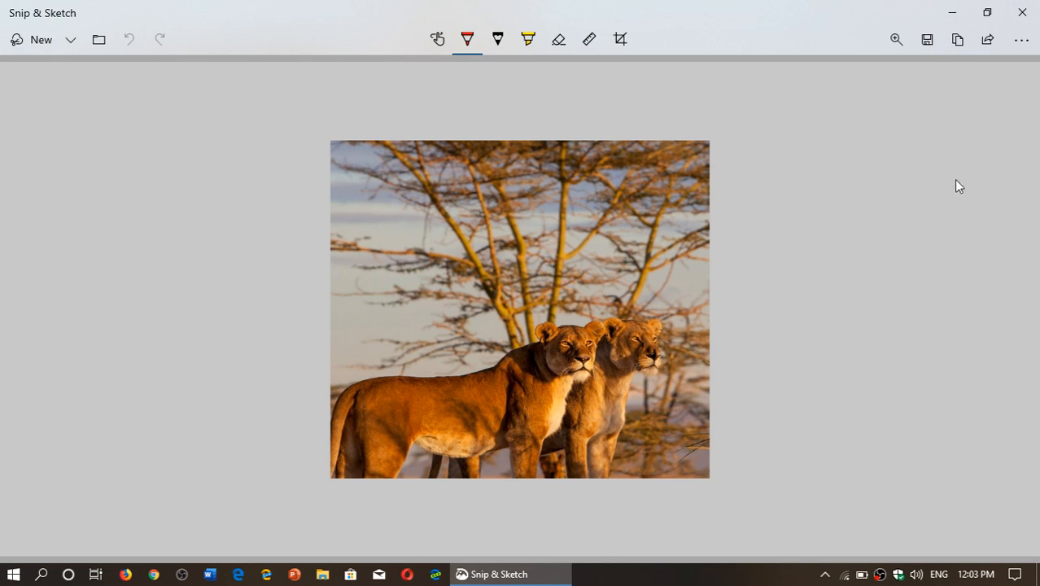
mouse_move(1012, 69)
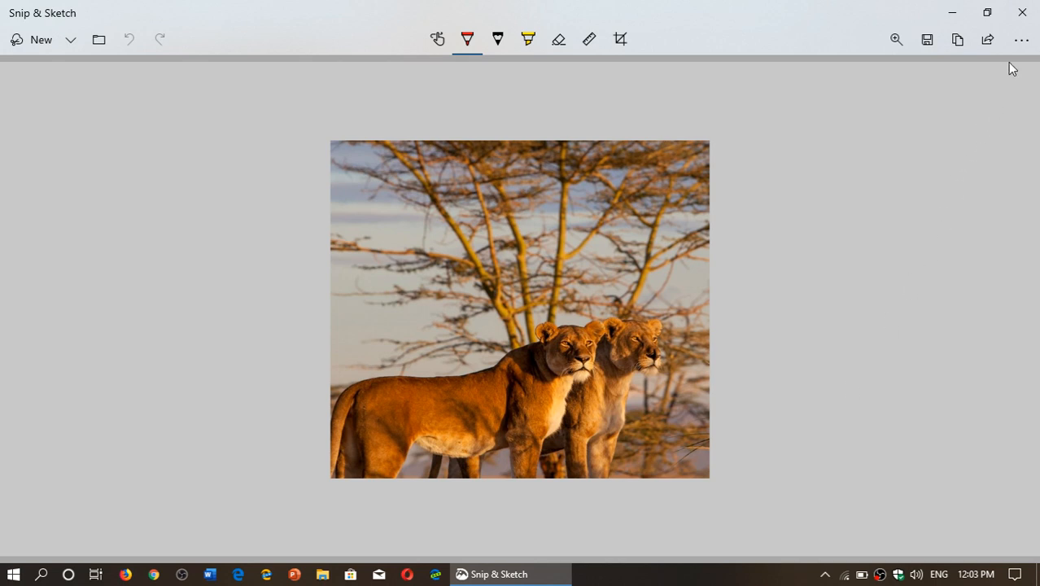
- Go to Snip & Sketch's Settings page from the See more menu
left_click(1022, 39)
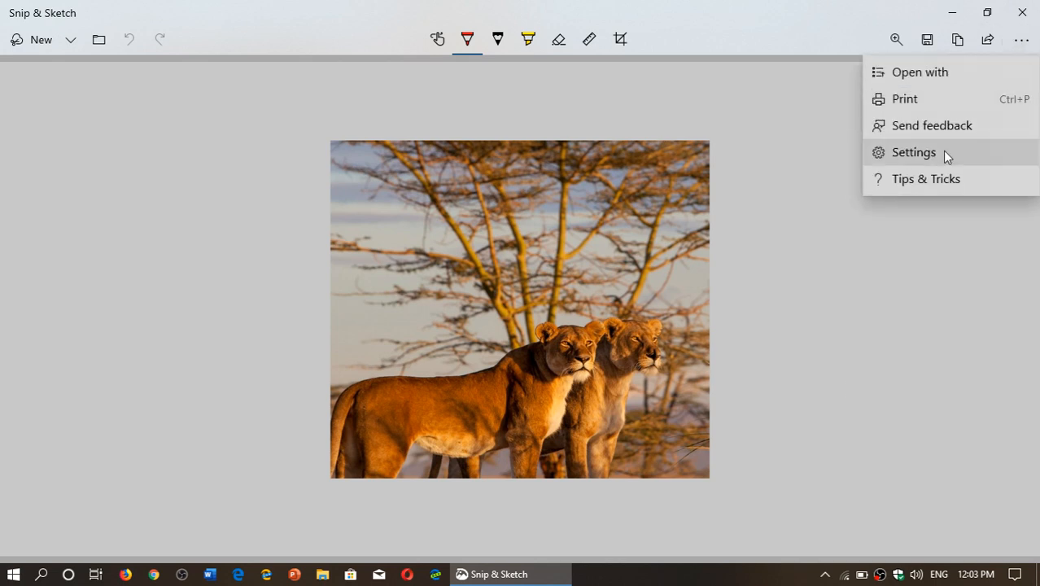
left_click(913, 153)
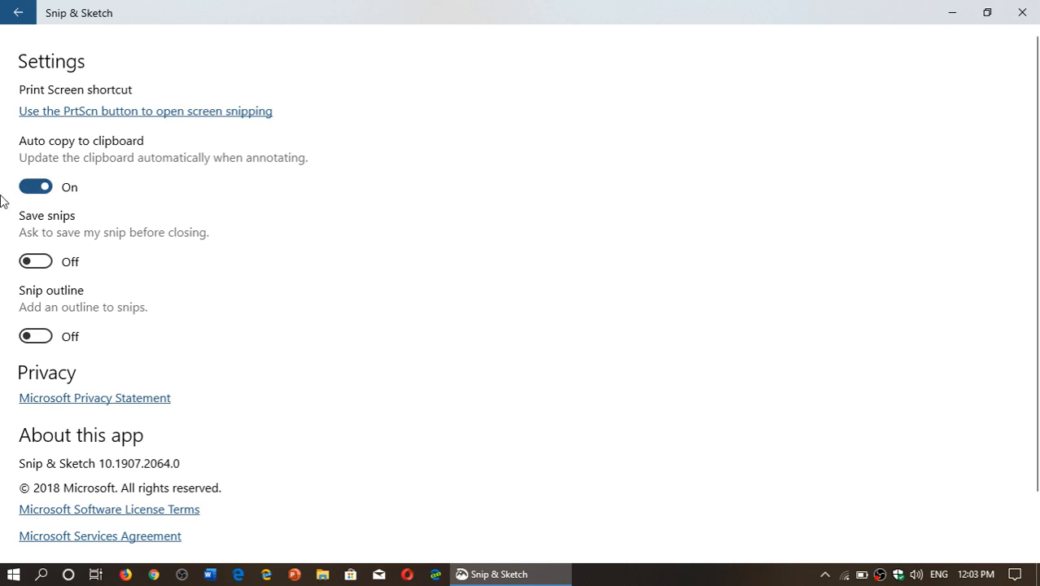
mouse_move(403, 355)
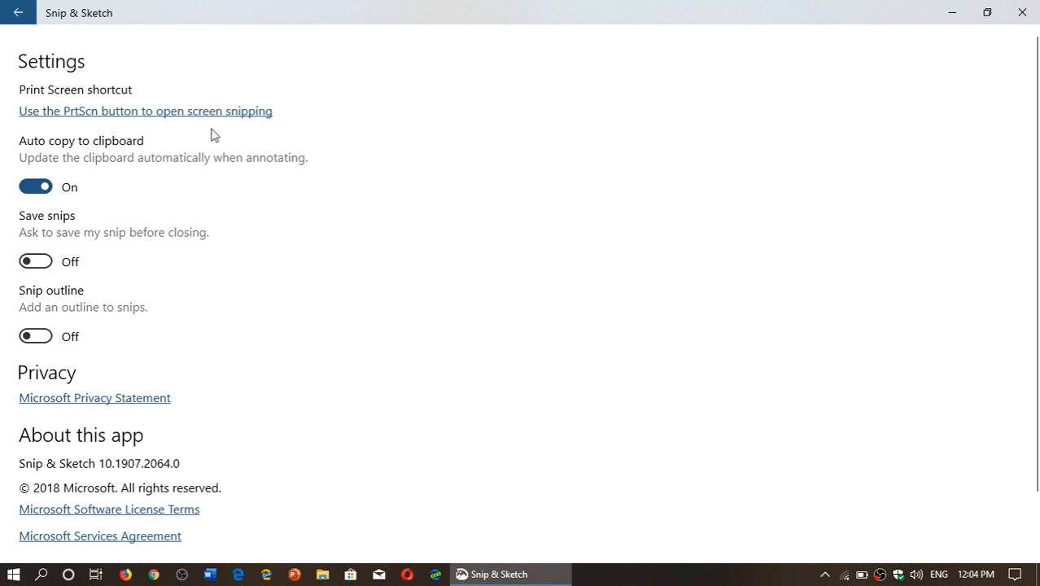
mouse_move(16, 13)
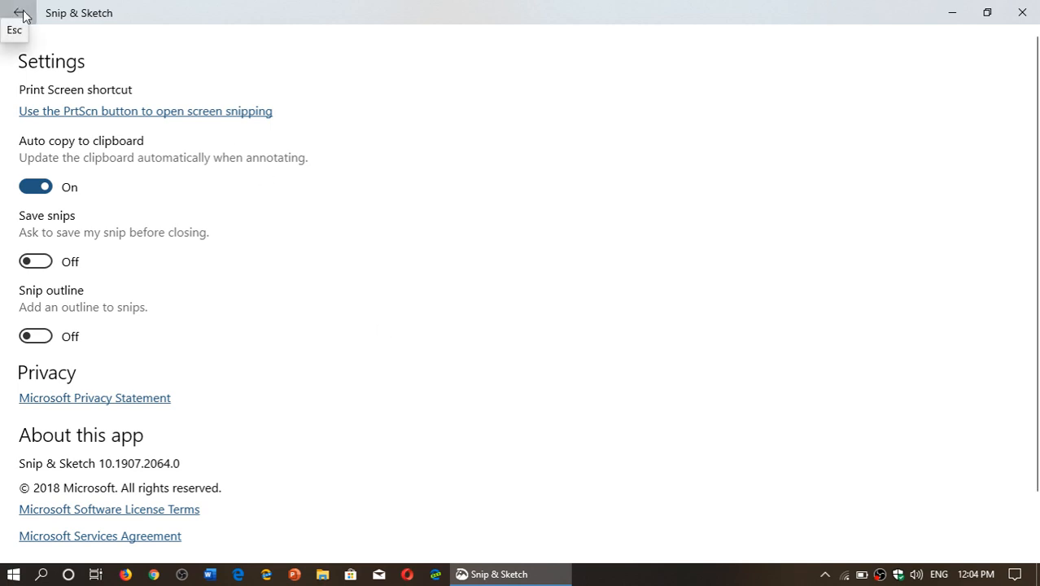
- Leave Settings and return to the lioness snip in the editor
left_click(19, 13)
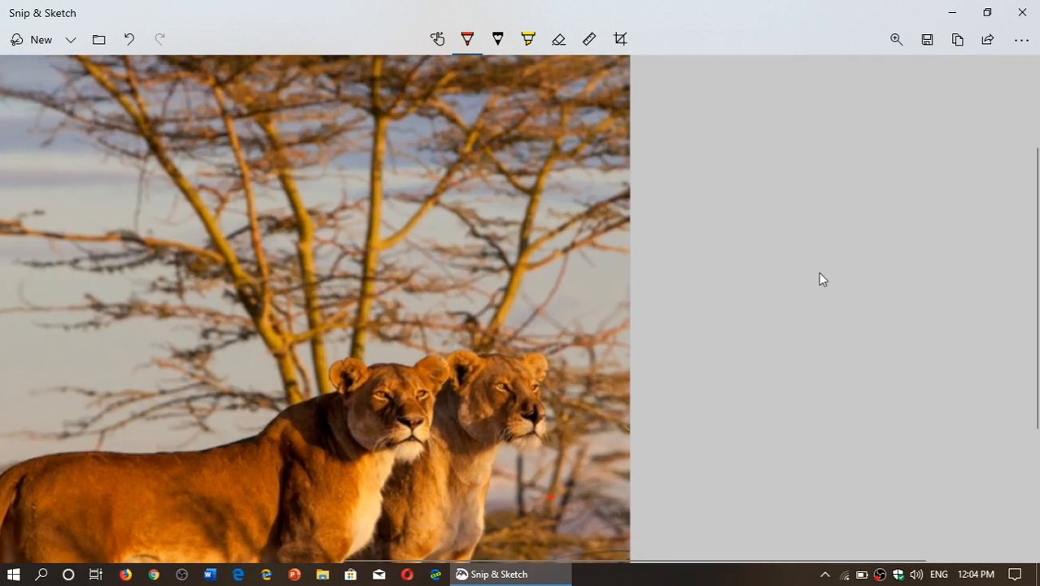
- Draw red pen loops around the lionesses' heads and a line across the branches
left_click_drag(448, 292, 285, 387)
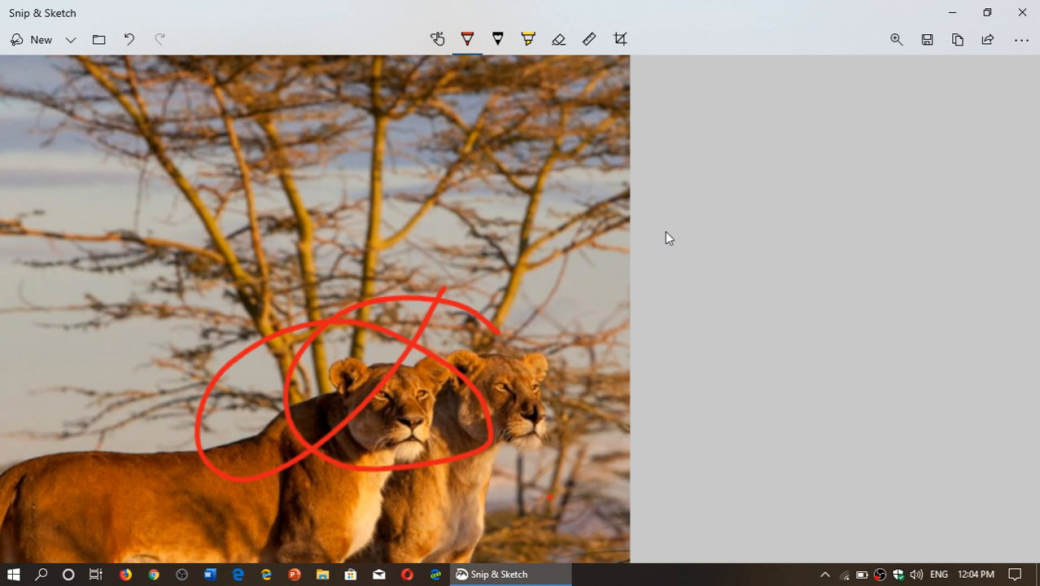
left_click_drag(449, 244, 667, 218)
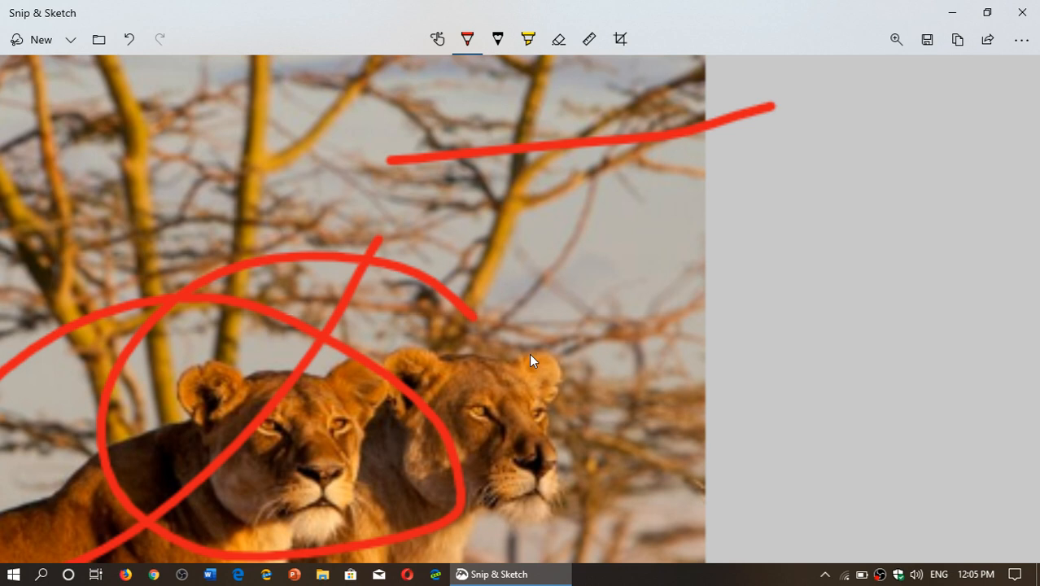
mouse_move(472, 335)
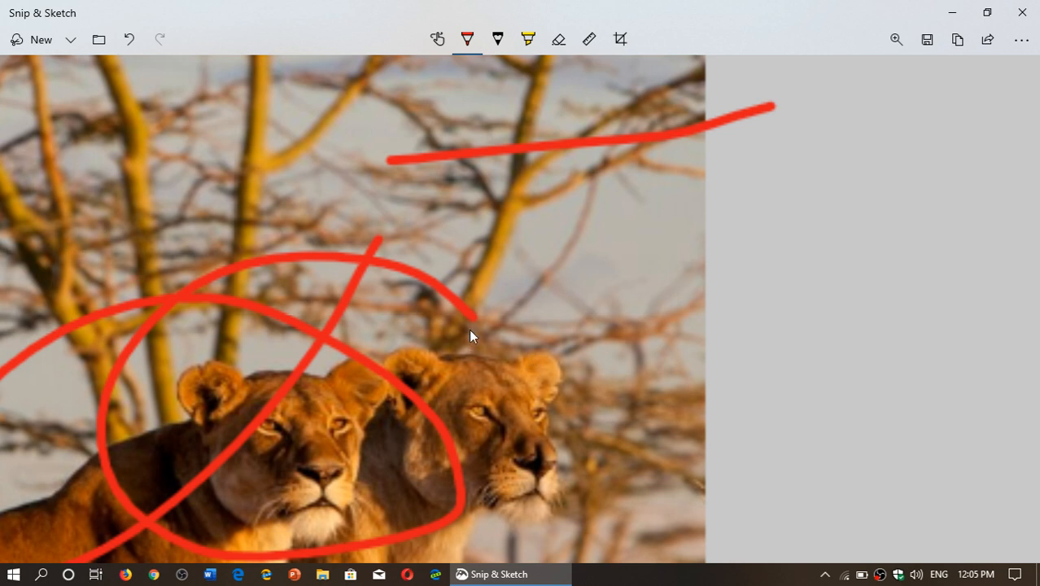
mouse_move(739, 346)
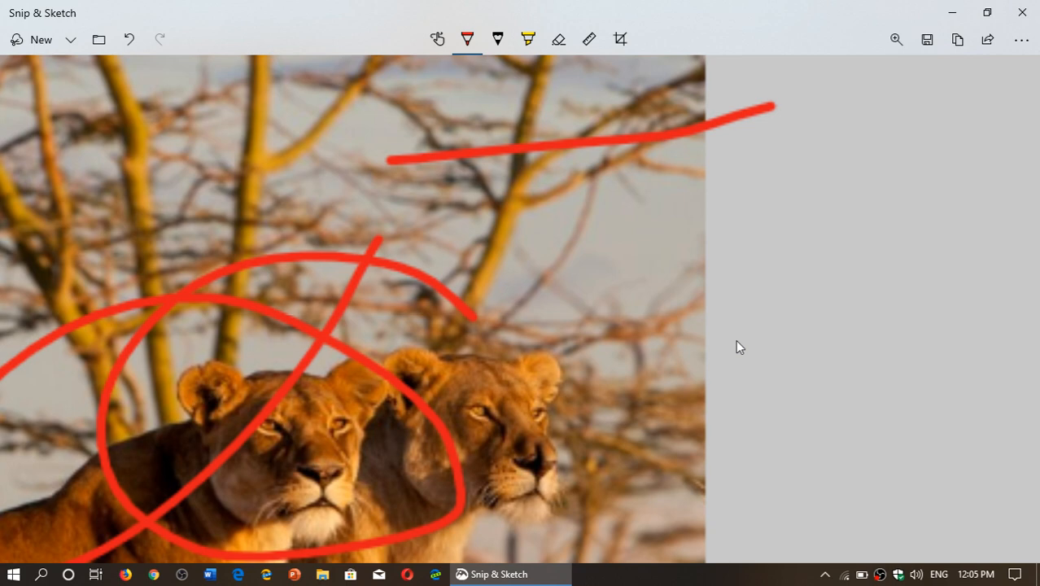
mouse_move(1025, 13)
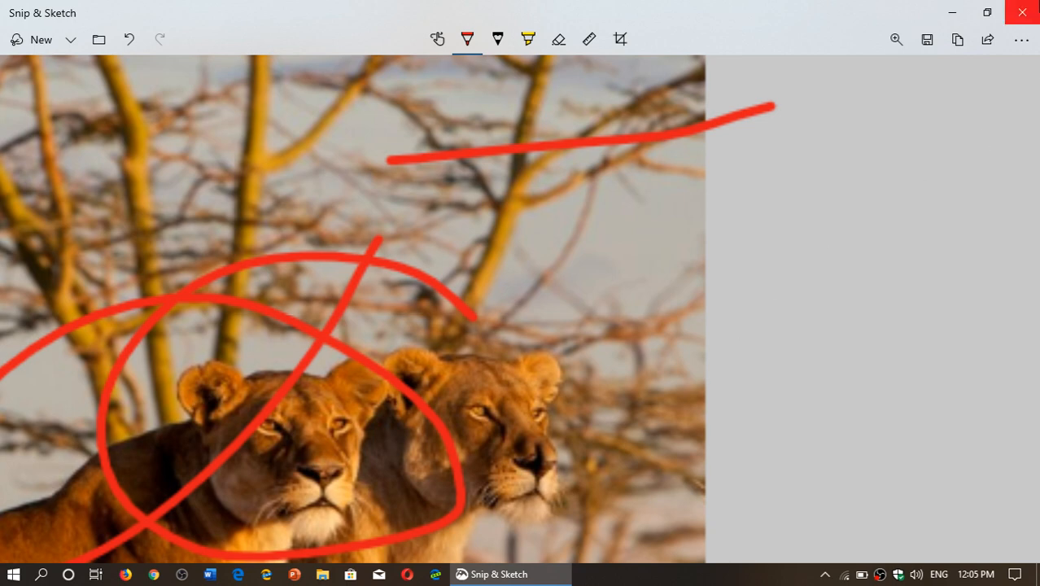
- Close the Snip & Sketch window, leaving the lioness wallpaper desktop
left_click(1025, 12)
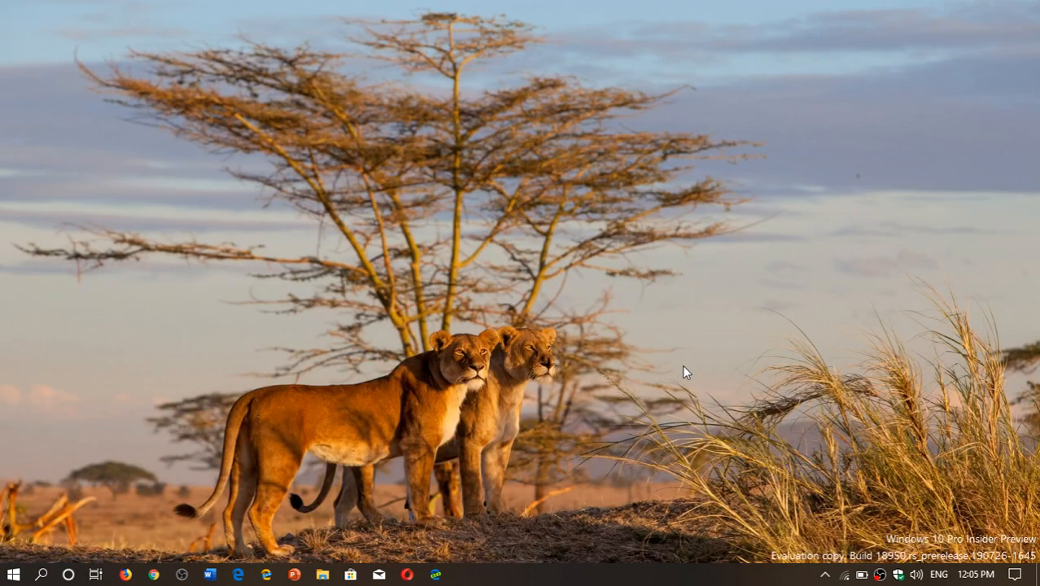